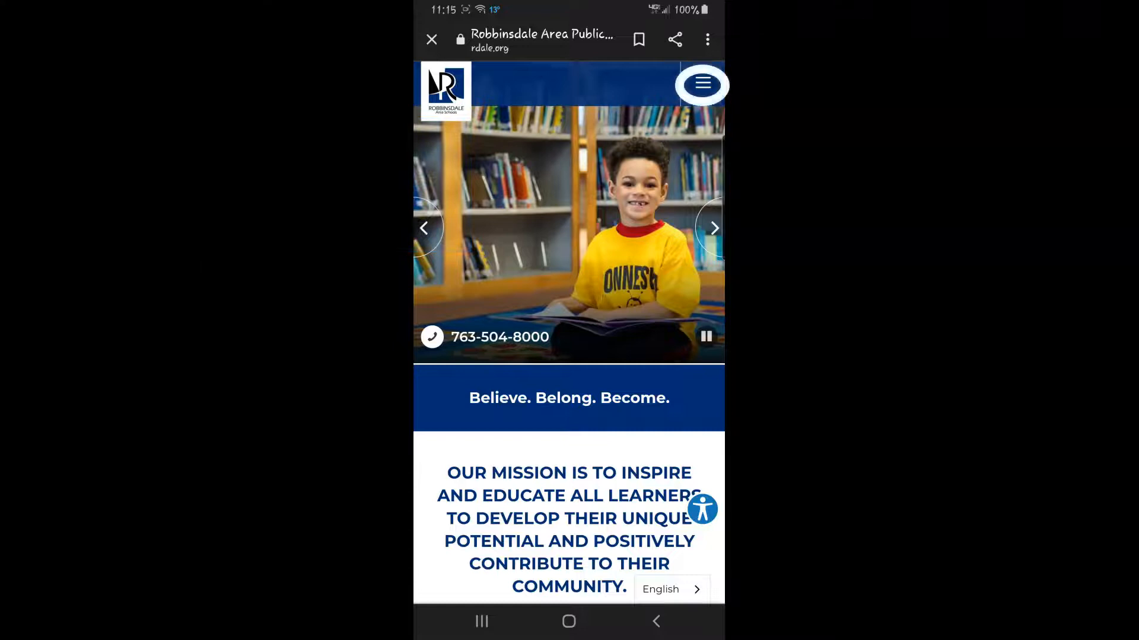
Step: Reveal the District Menu's Quicklinks list showing Parent Tools via the hamburger icon
left_click(701, 85)
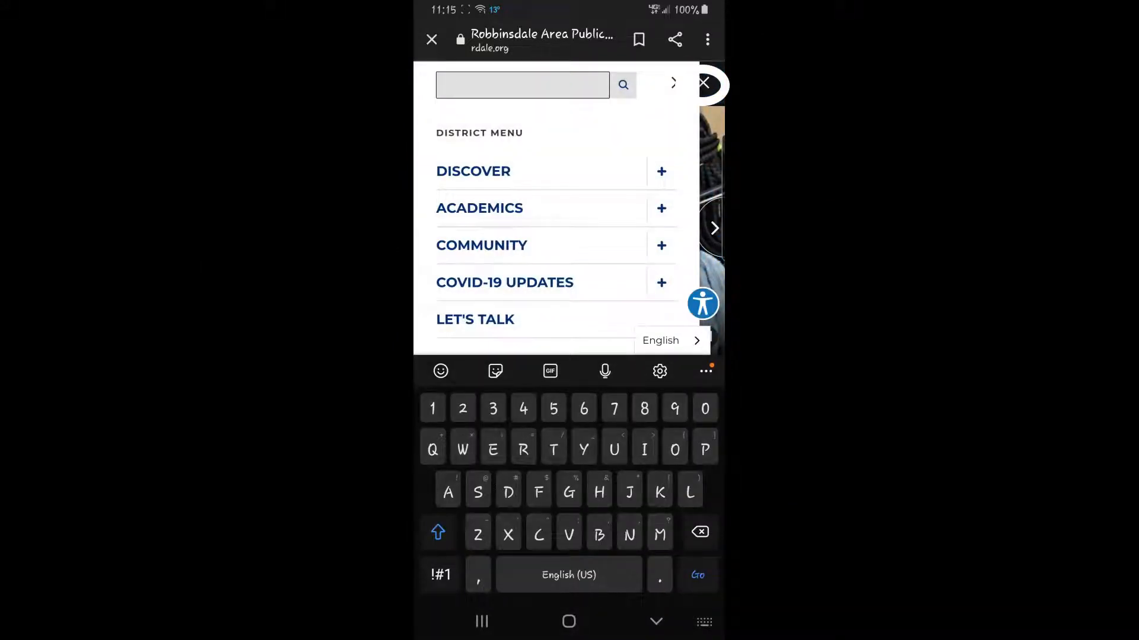
scroll("down", 3)
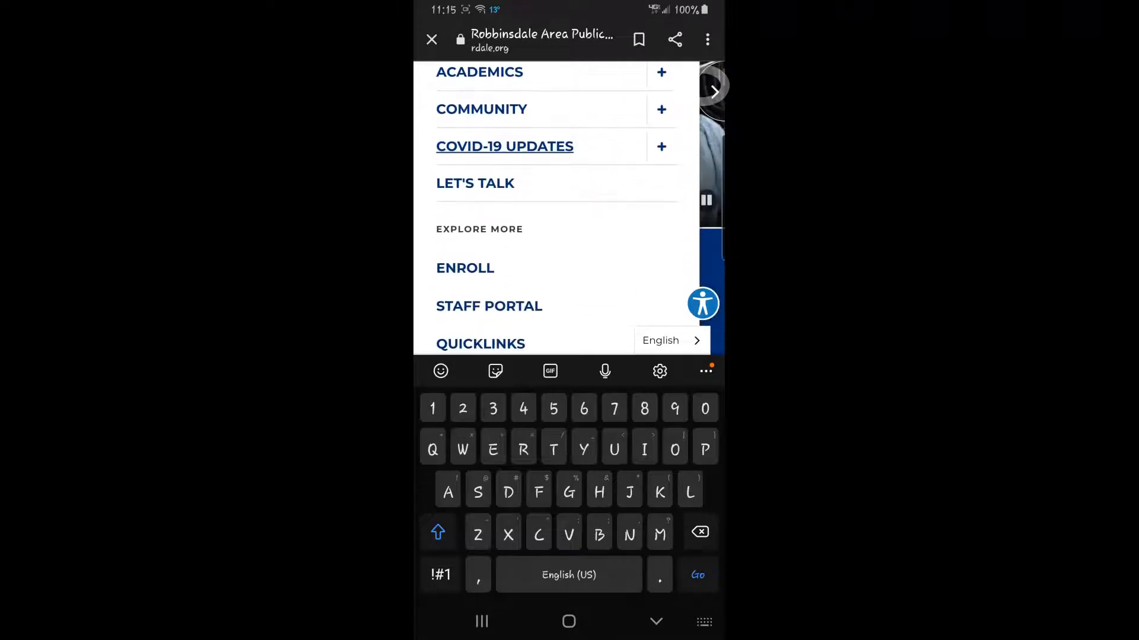
scroll("down", 3)
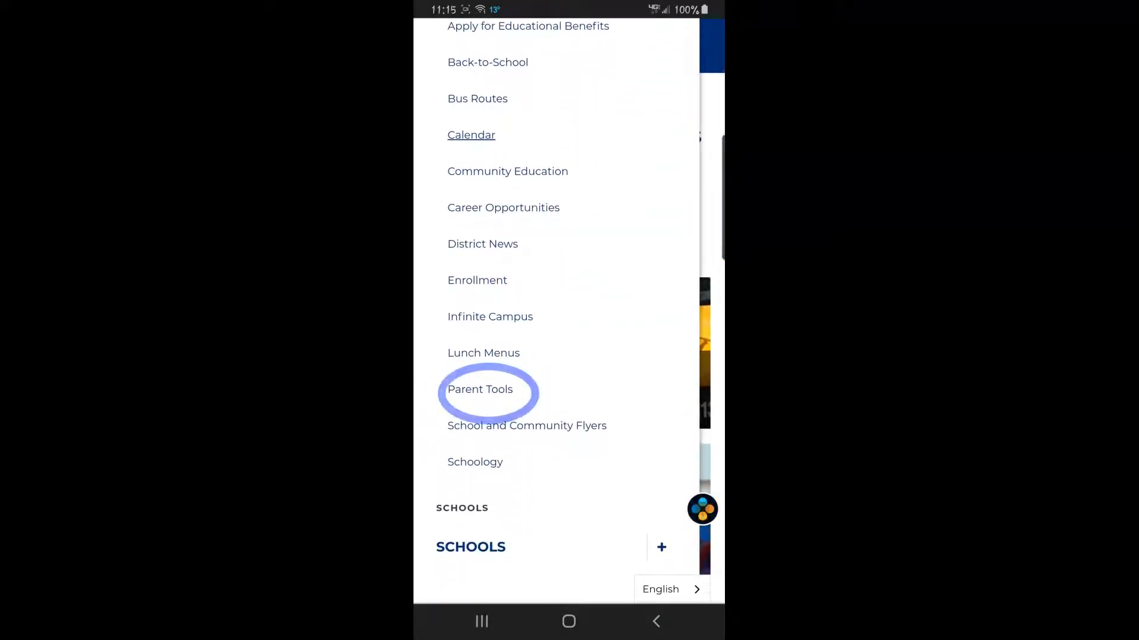
Step: Go to Parent Tools and expand the Parent Portal access accordion revealing the registration form link
left_click(479, 389)
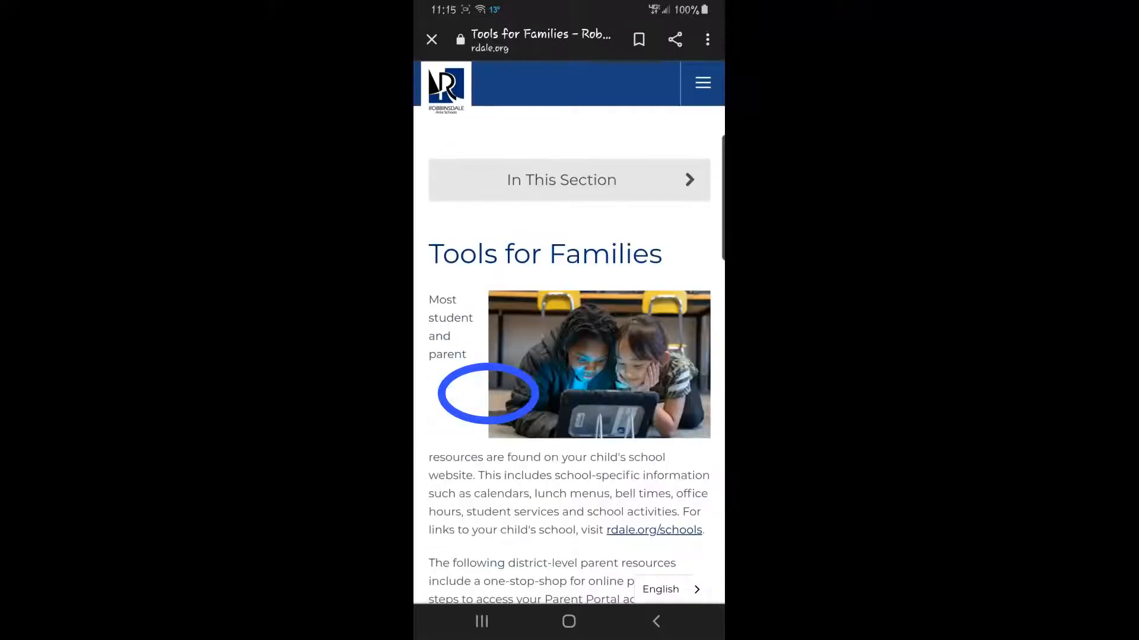
scroll("down", 3)
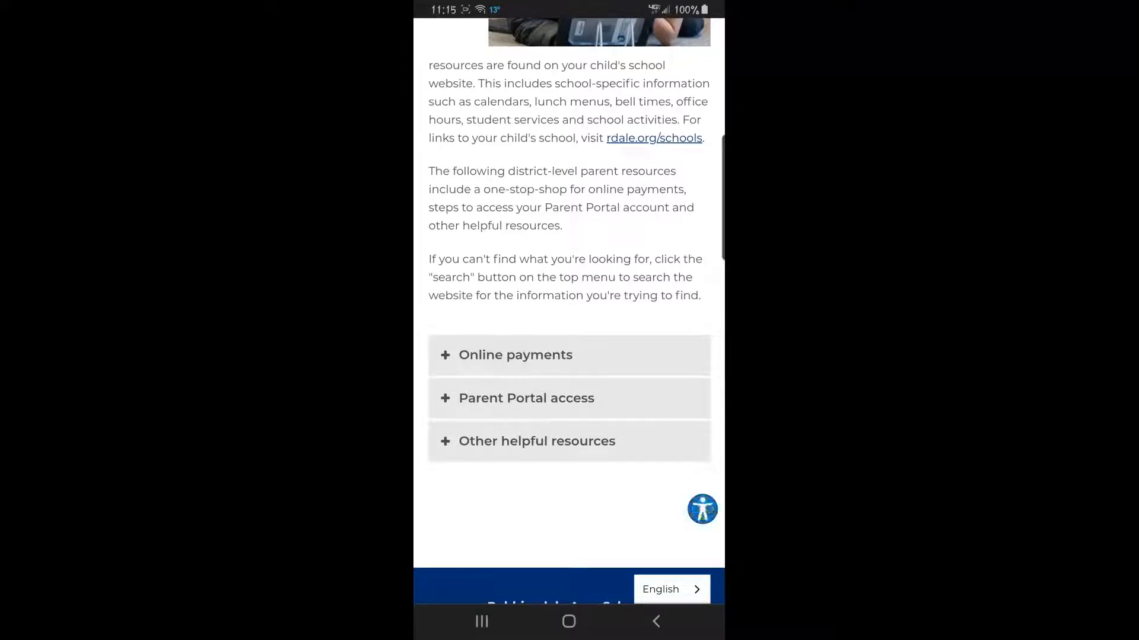
left_click(568, 398)
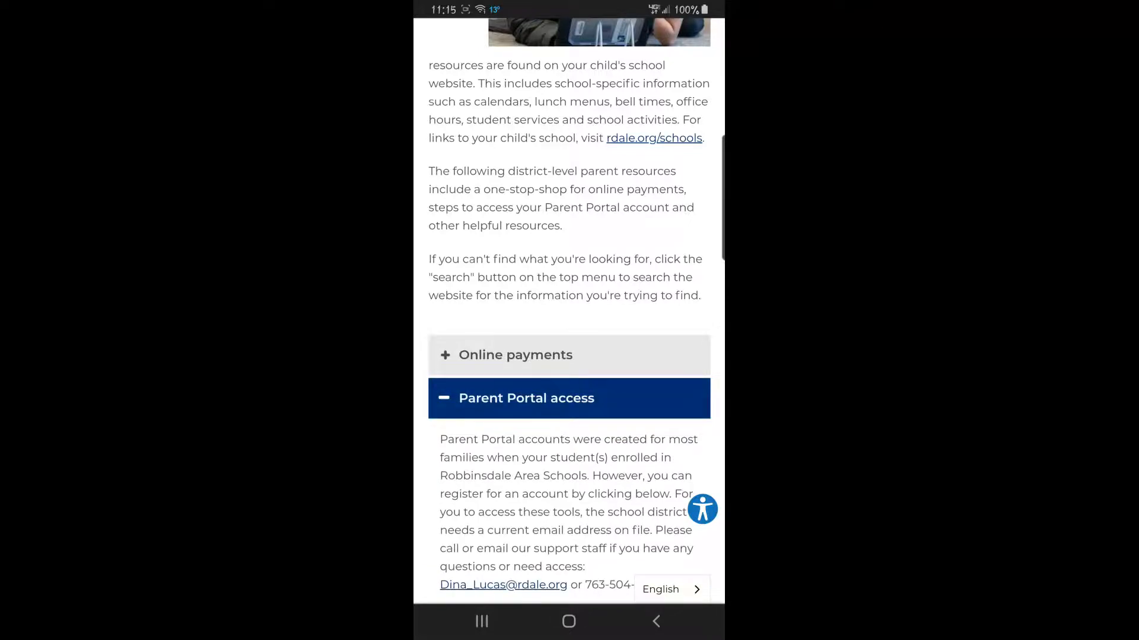
scroll("down", 3)
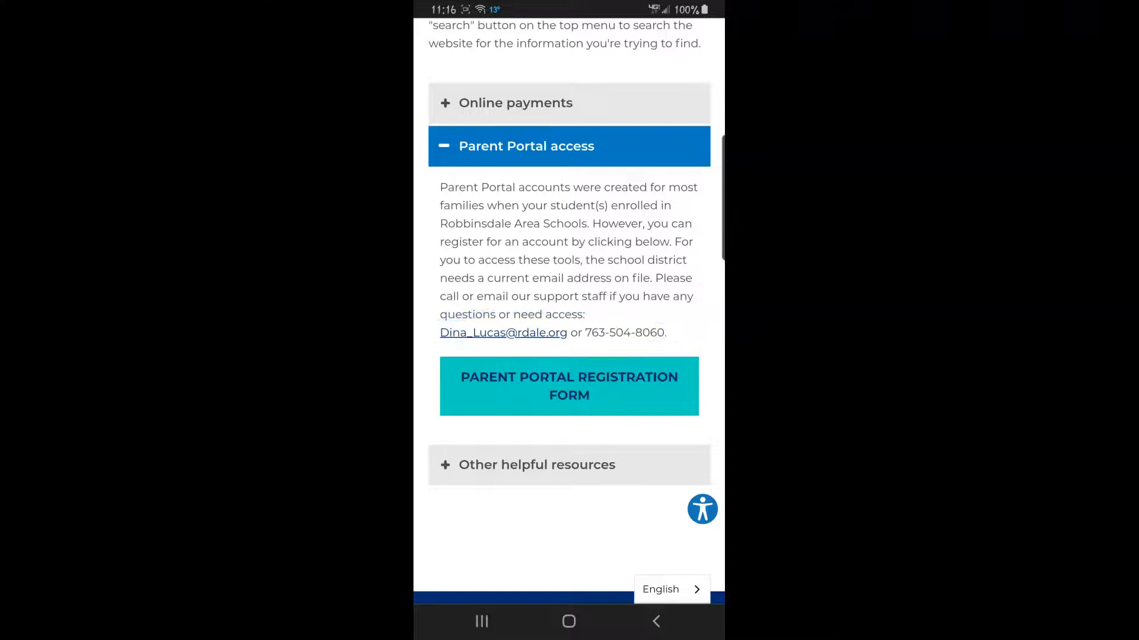
Step: Launch the Parent Portal Registration Form Google Form from the expanded section
left_click(568, 385)
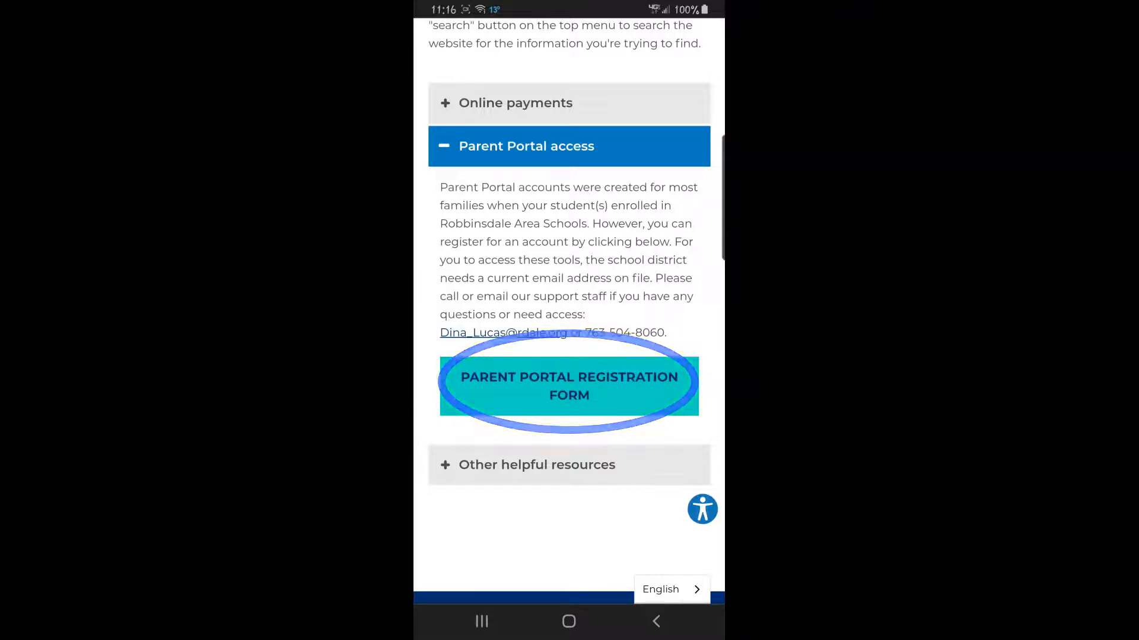
left_click(568, 386)
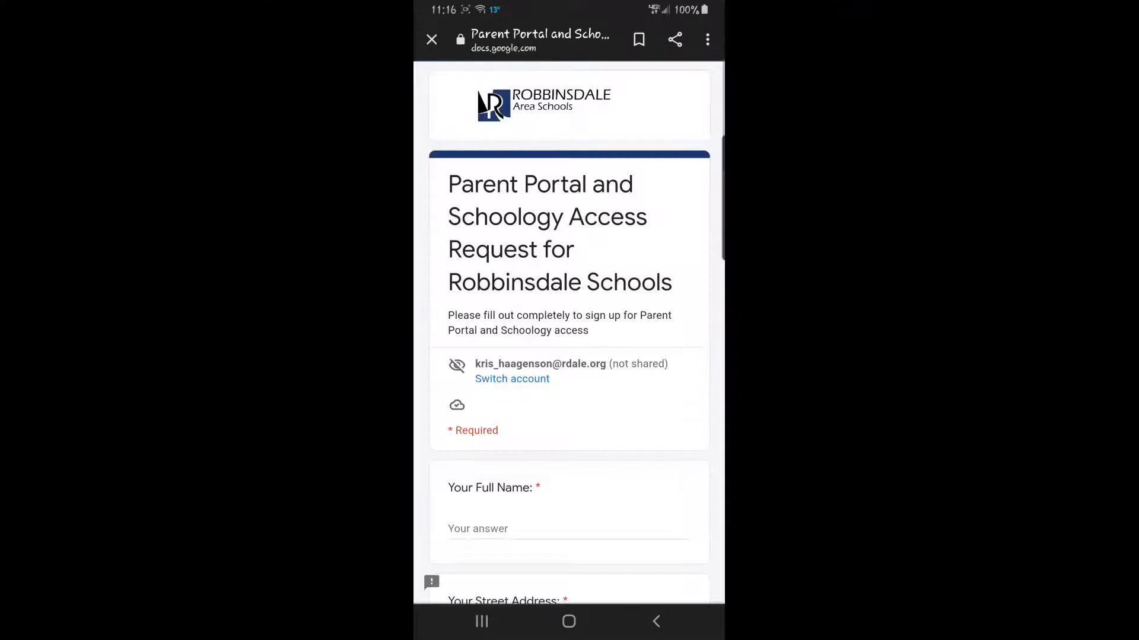
Step: Review the parent name, address, phone and email questions down to Student 1
scroll("down", 3)
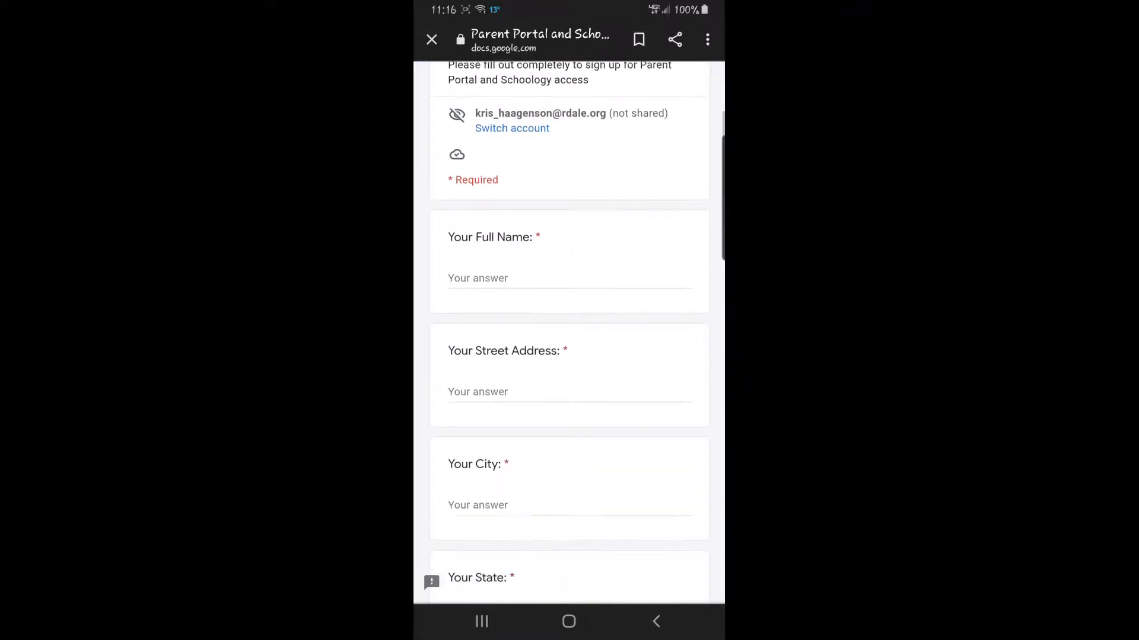
scroll("up", 3)
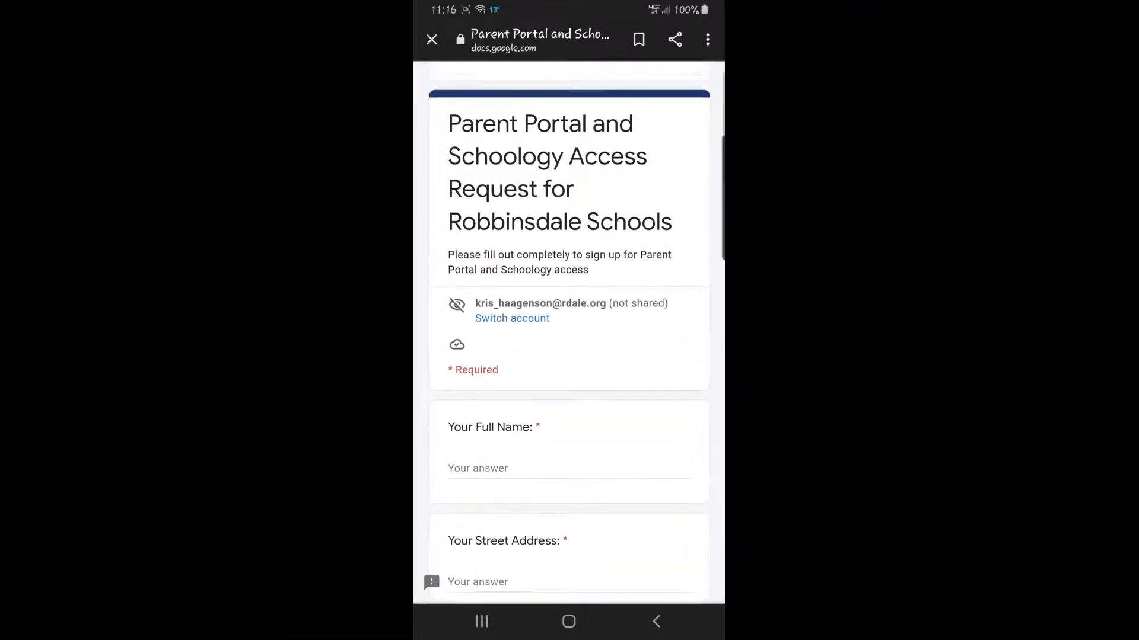
scroll("down", 3)
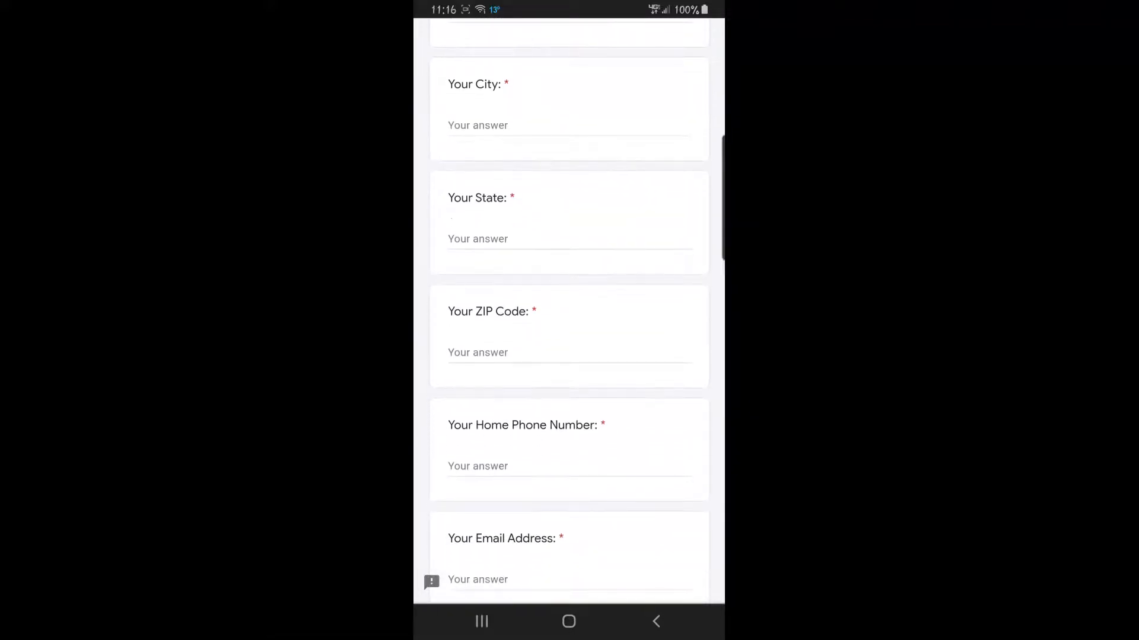
scroll("up", 3)
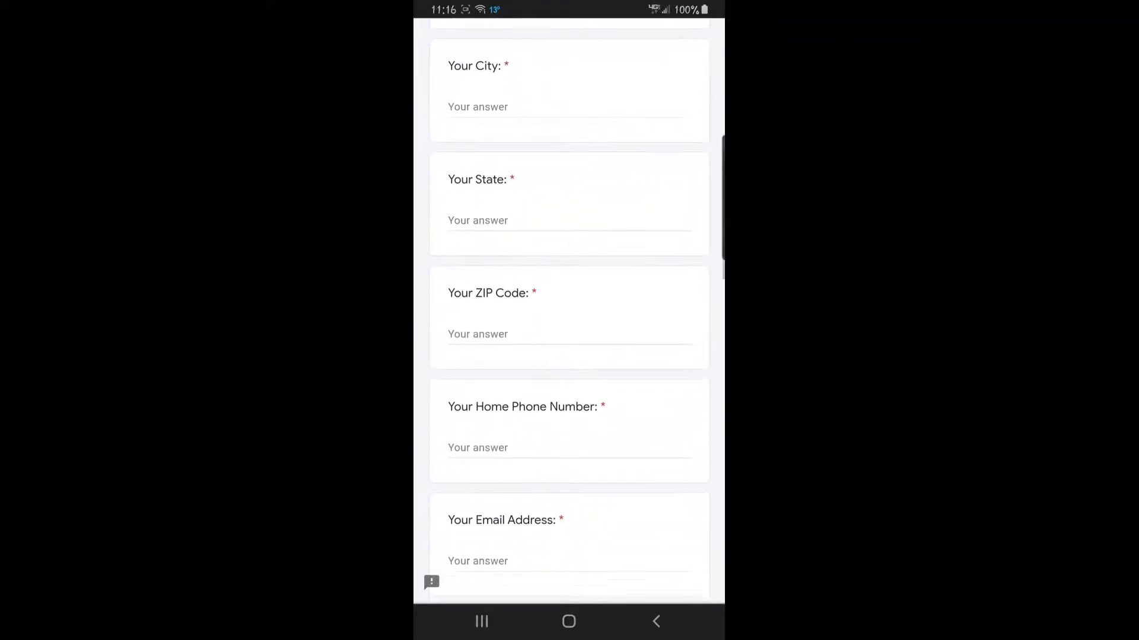
scroll("down", 3)
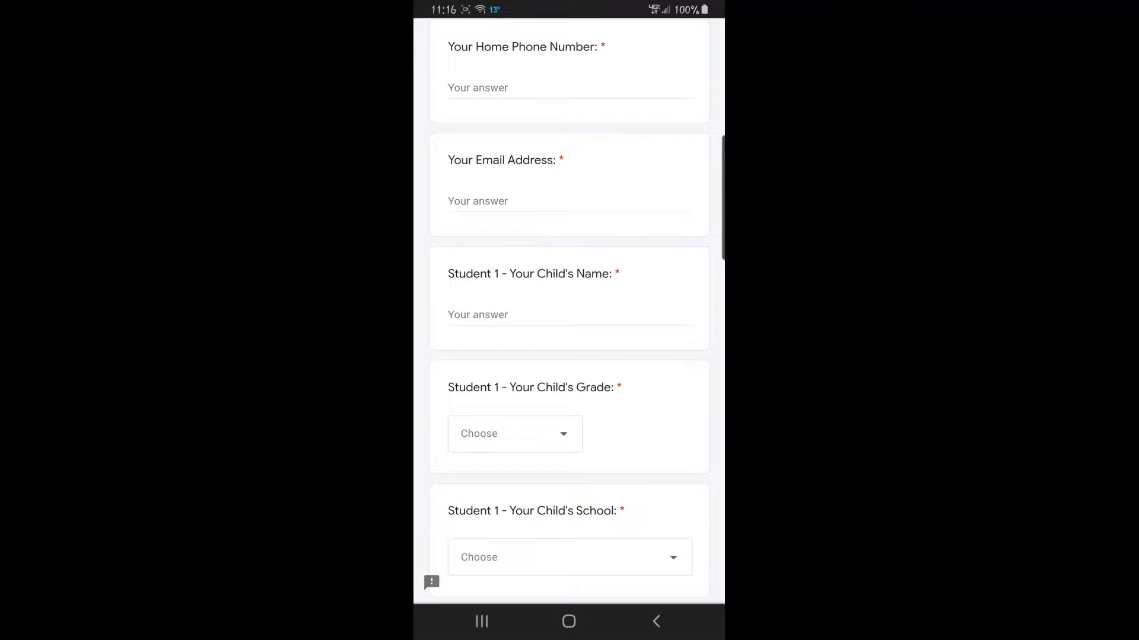
Step: Continue past Student 1 and Student 2 fields to the Student 3 and additional-children questions
scroll("down", 3)
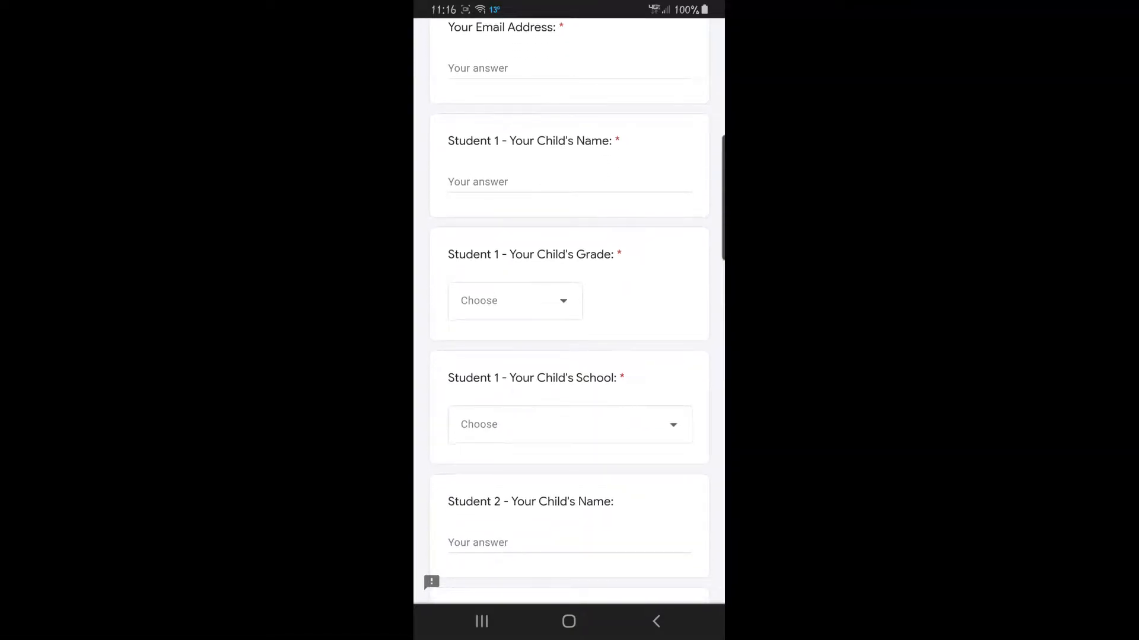
scroll("down", 3)
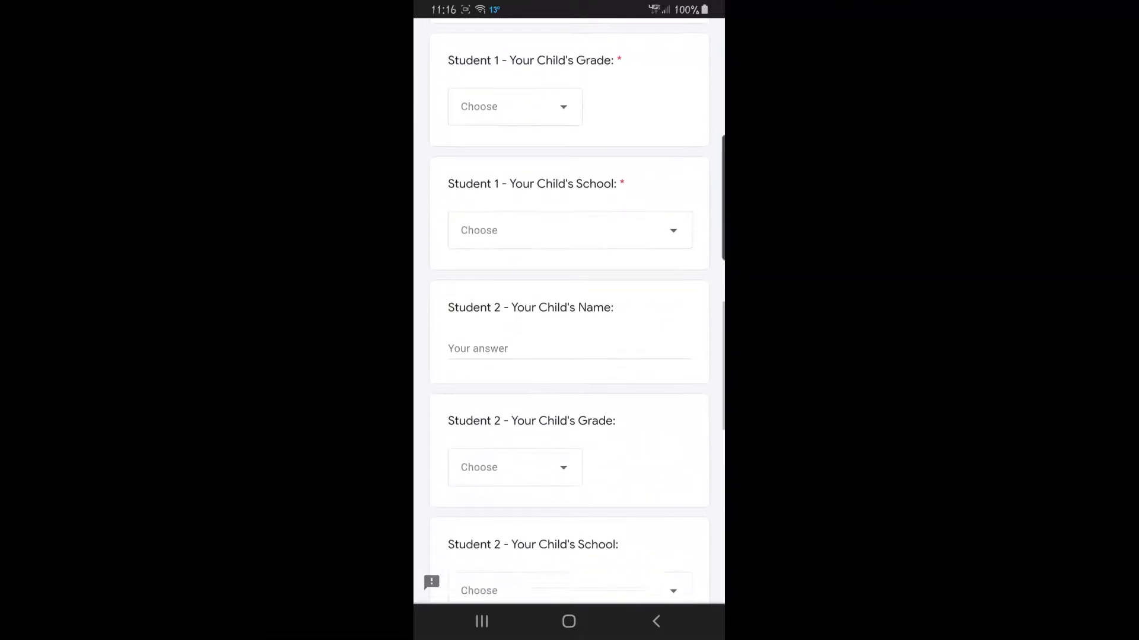
scroll("up", 3)
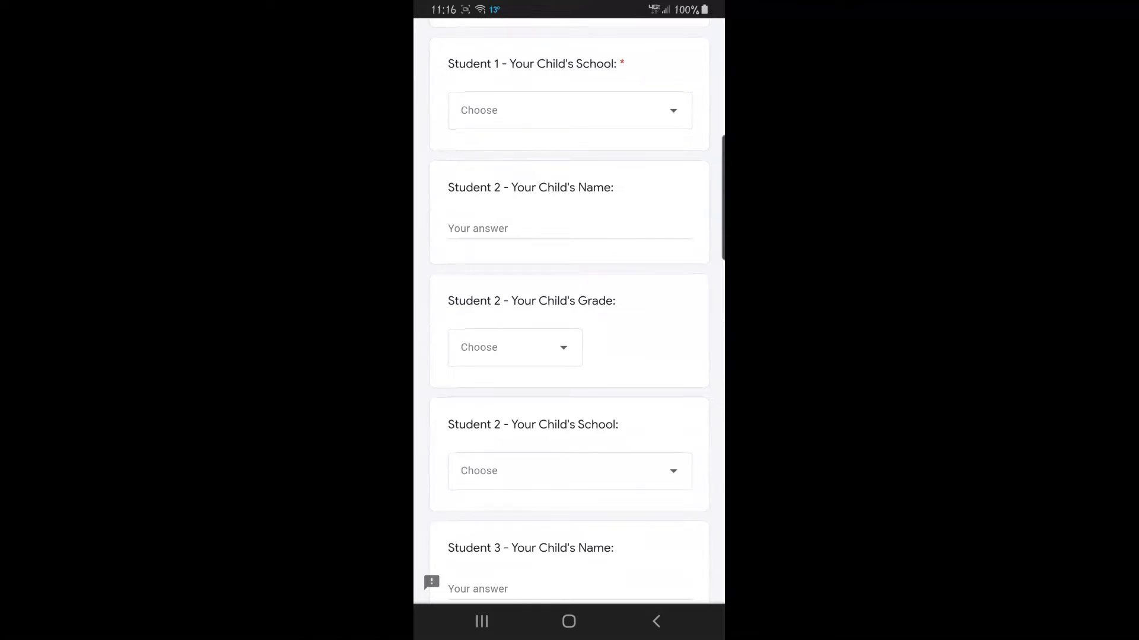
scroll("down", 3)
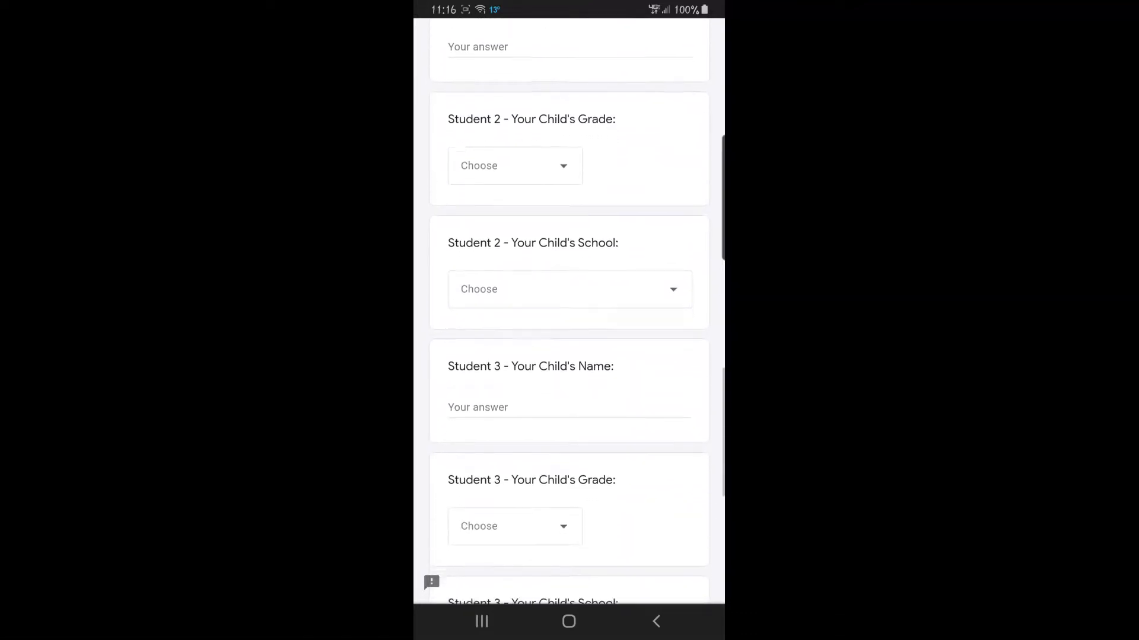
scroll("down", 3)
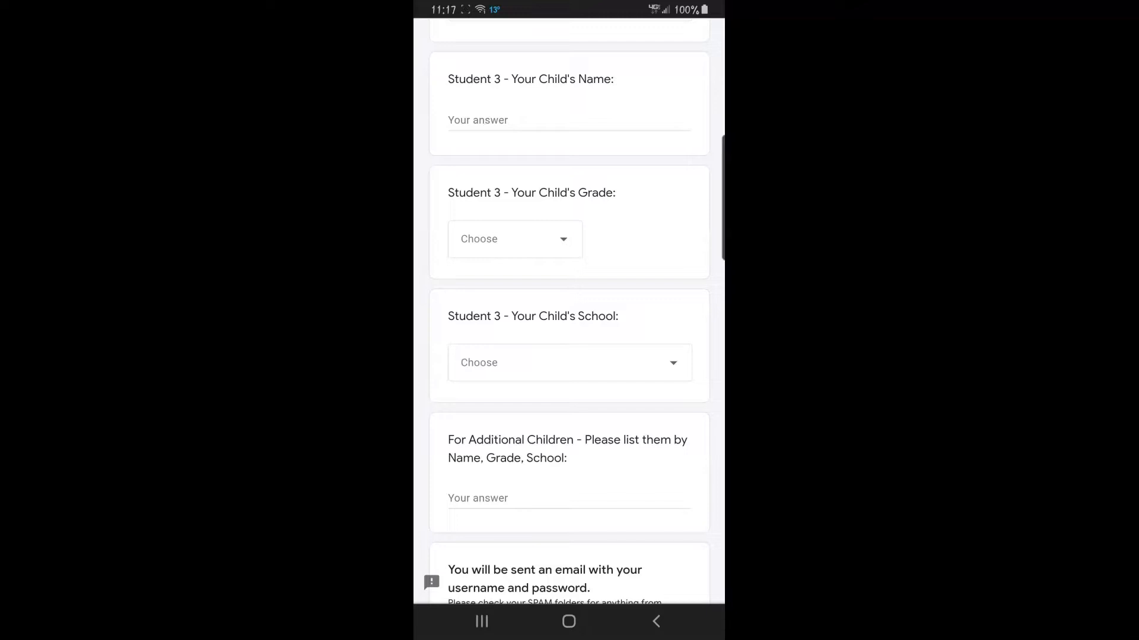
Step: Reach the form's end with the emailed-login note and the Submit button
scroll("down", 3)
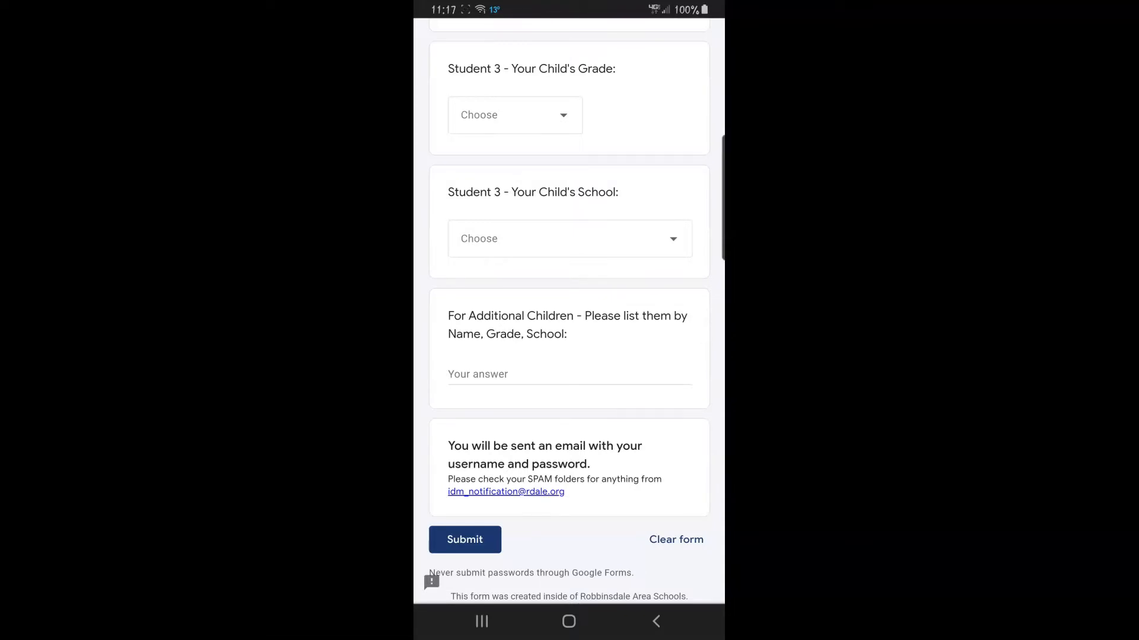
left_click(463, 539)
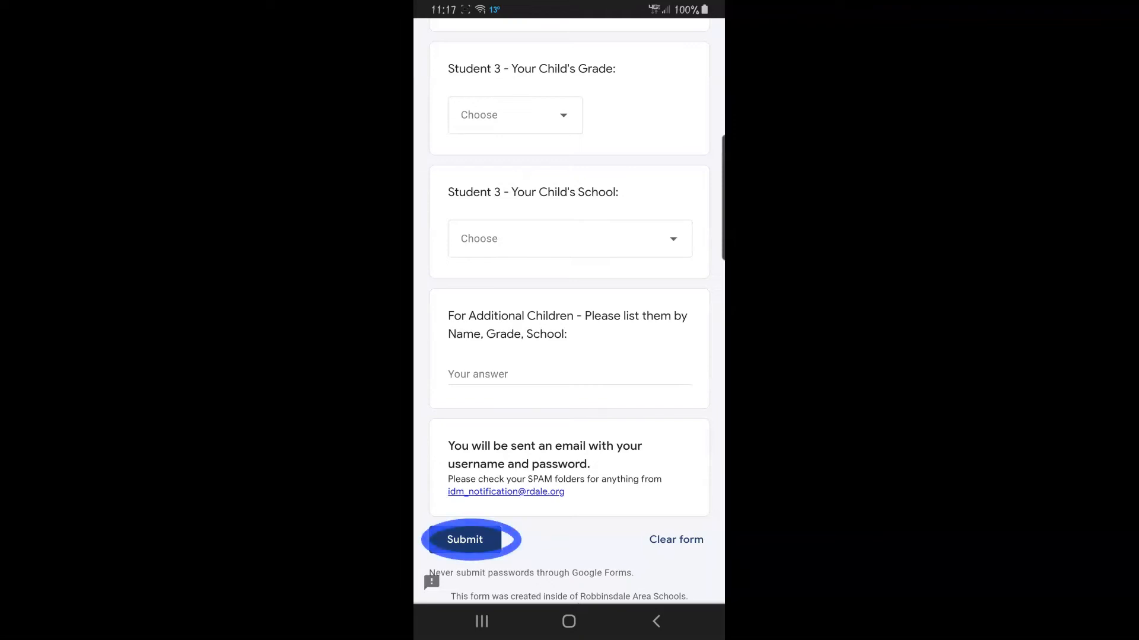